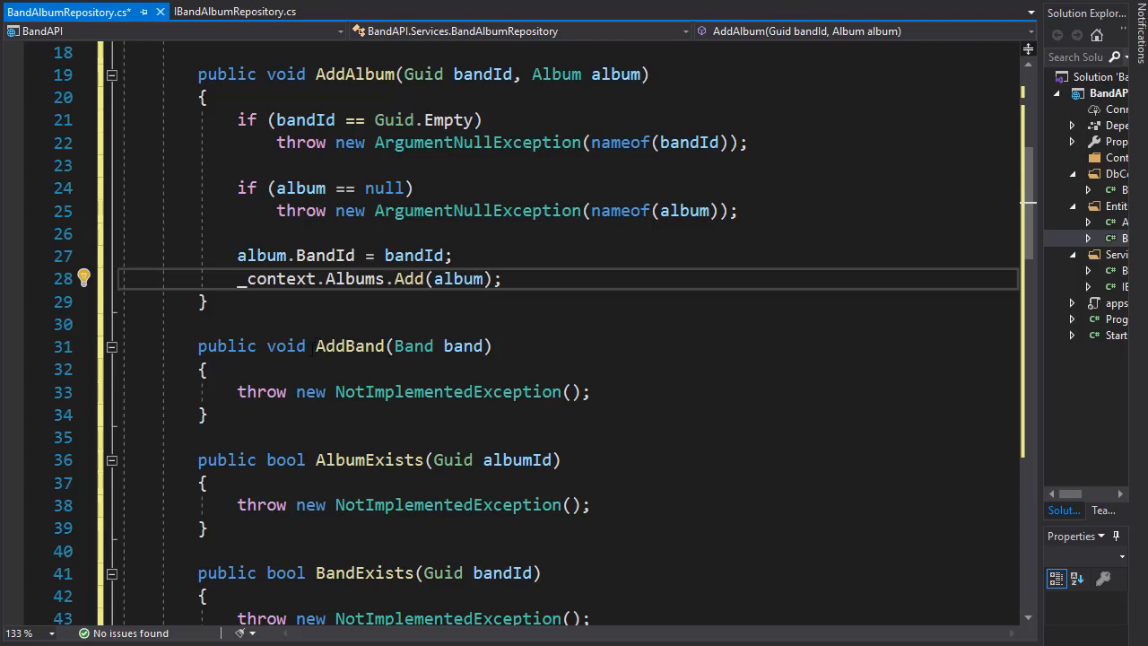
mouse_move(354, 74)
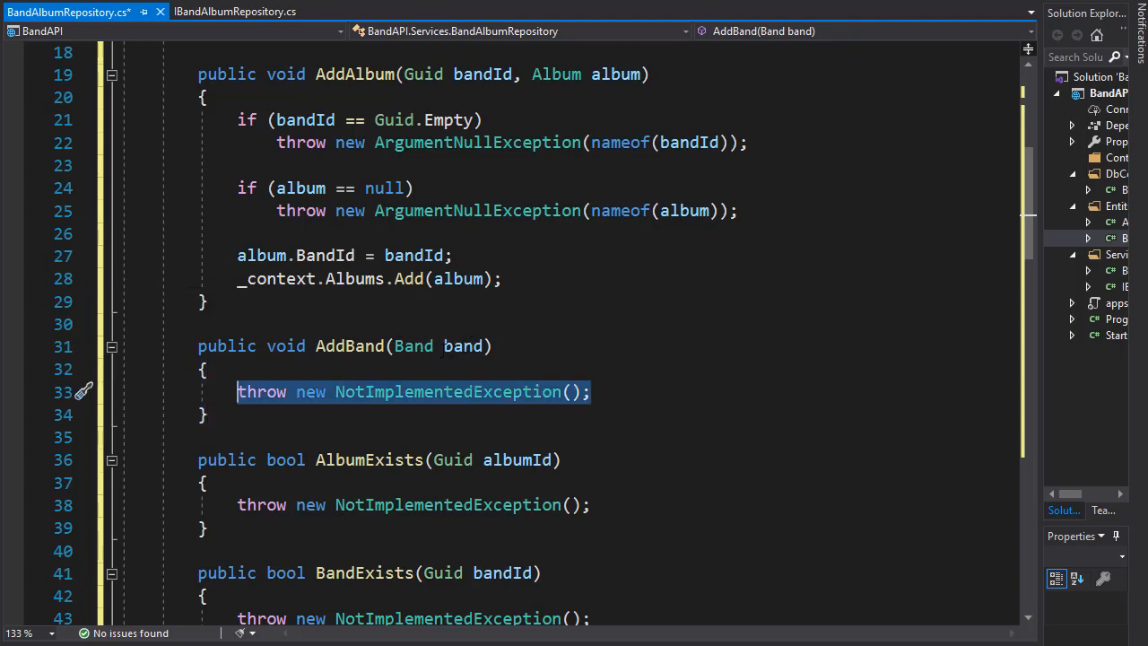
mouse_move(735, 429)
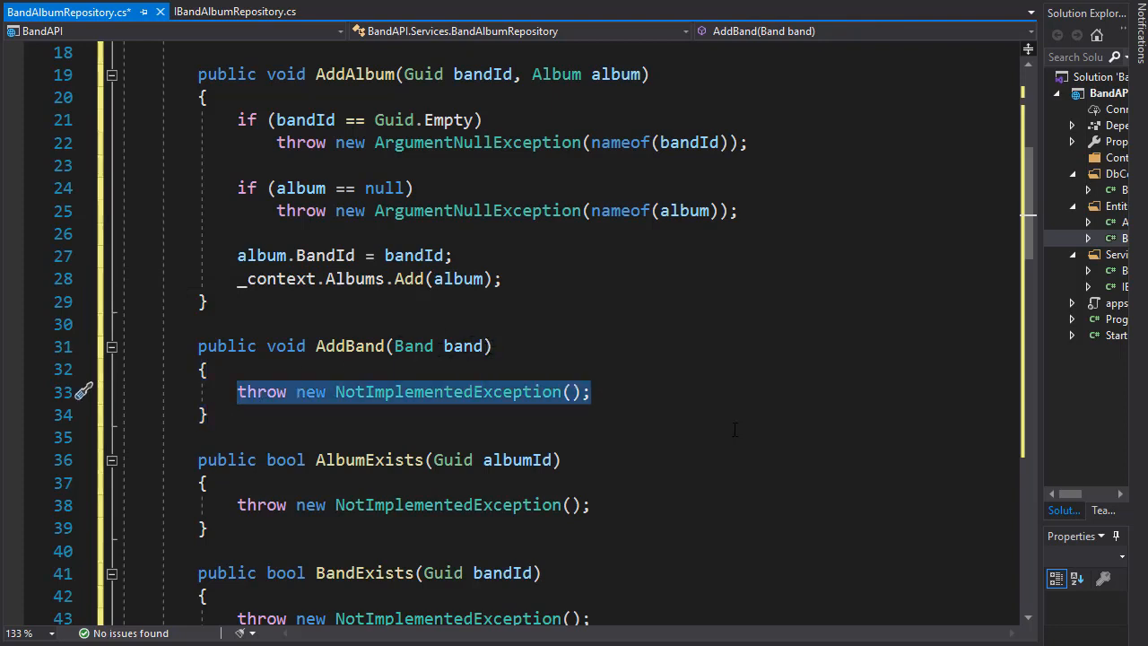
- Add an if (band == null) guard throwing ArgumentNullException(nameof(band)) in AddBand
type("if (")
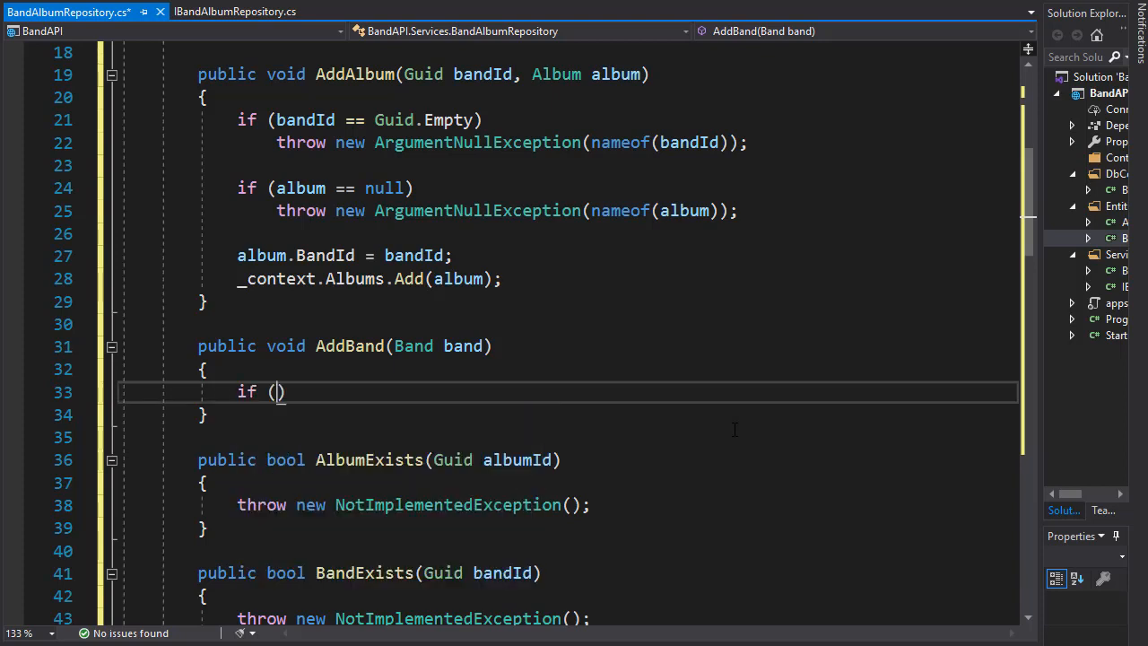
type("band == null")
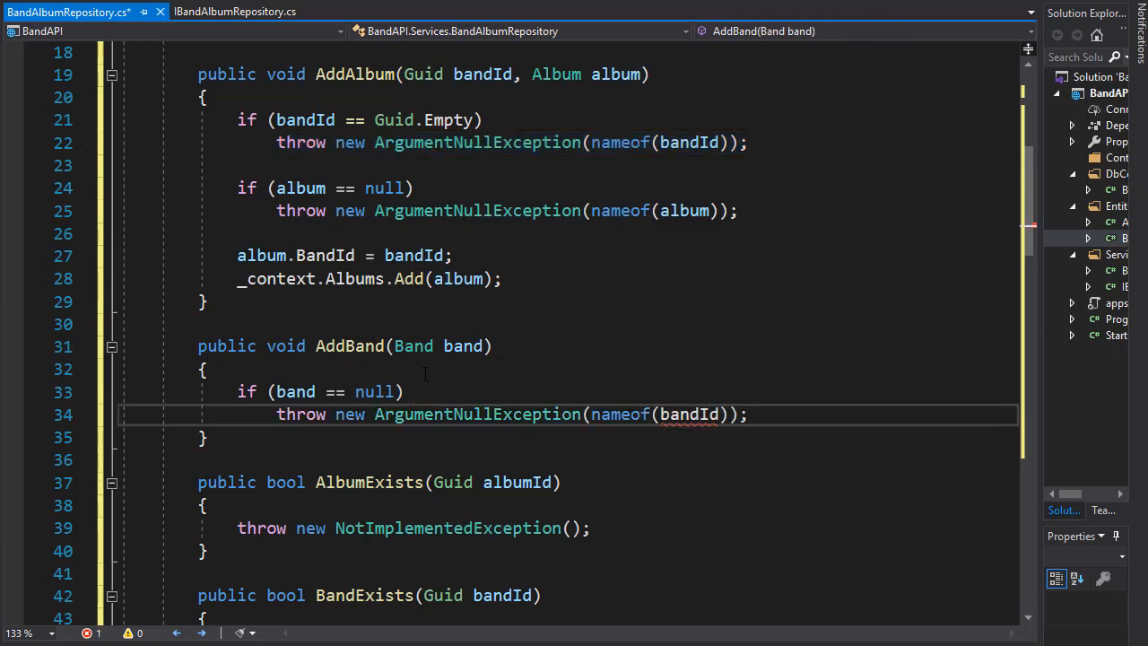
double_click(689, 413)
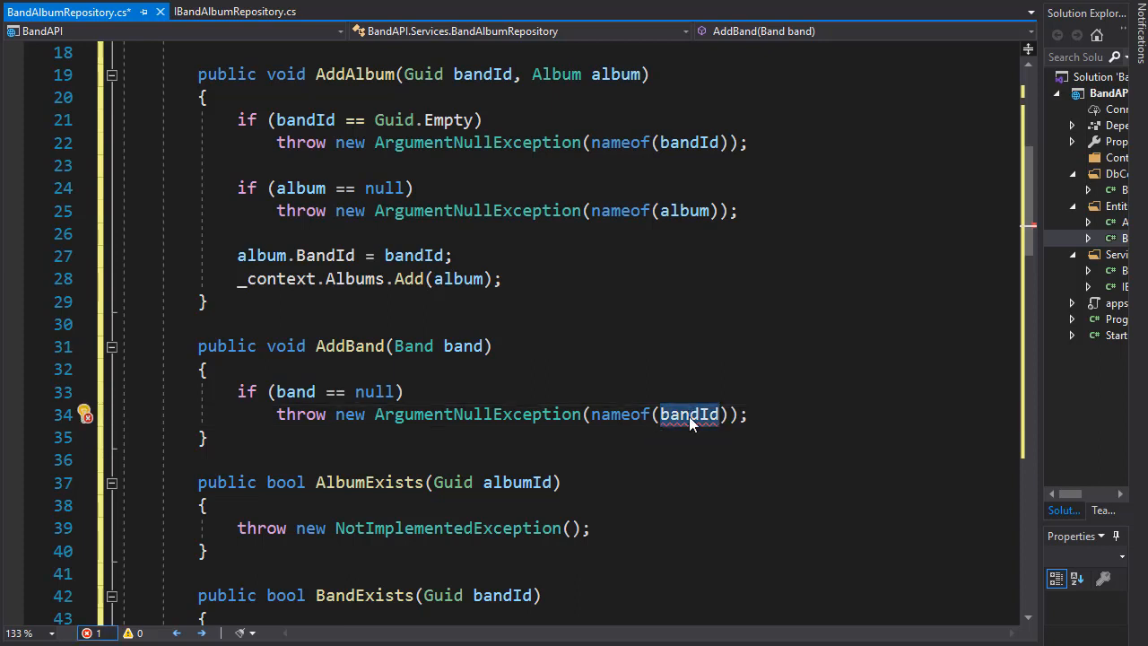
type("band")
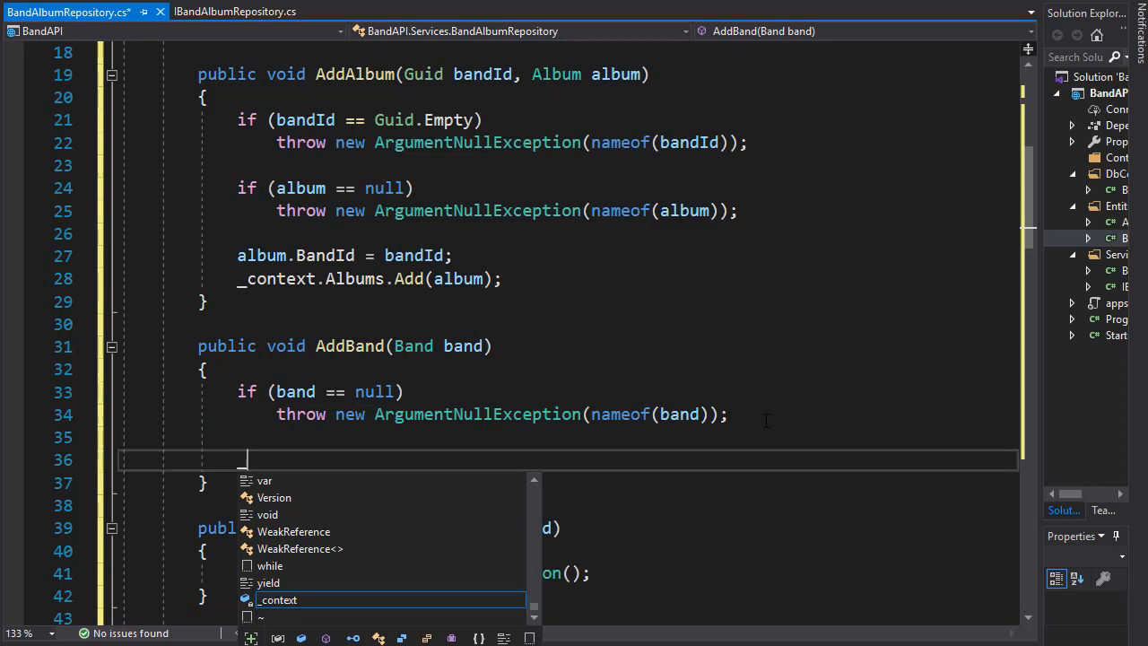
- Add the band to the context with _context.Bands.Add(band)
type("_context.Bands")
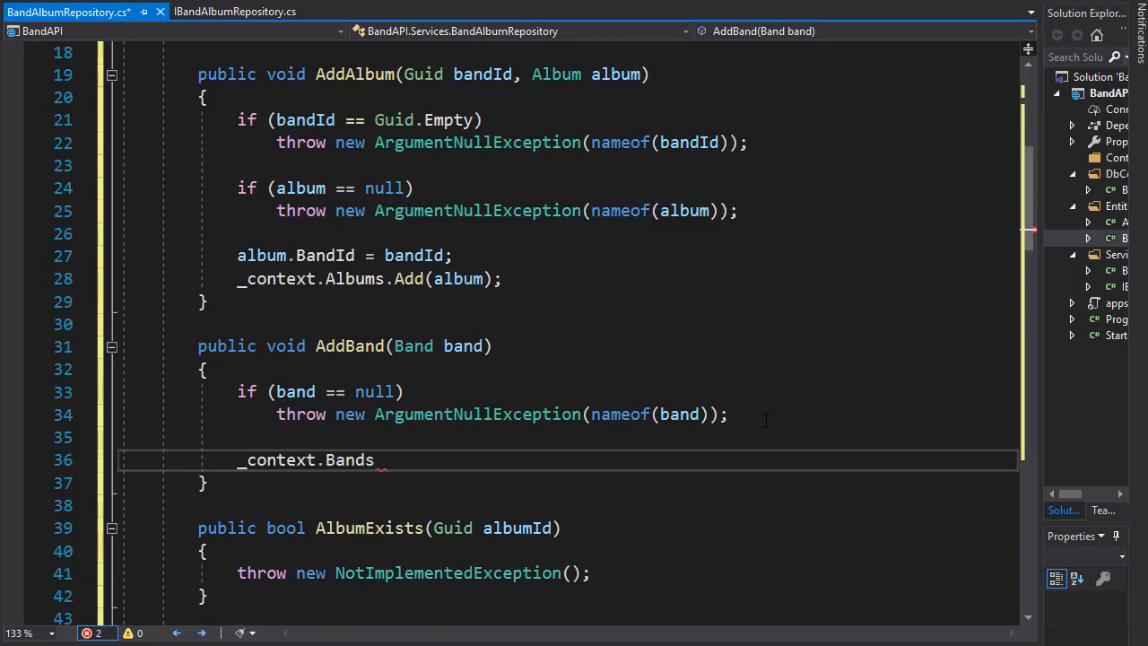
double_click(349, 460)
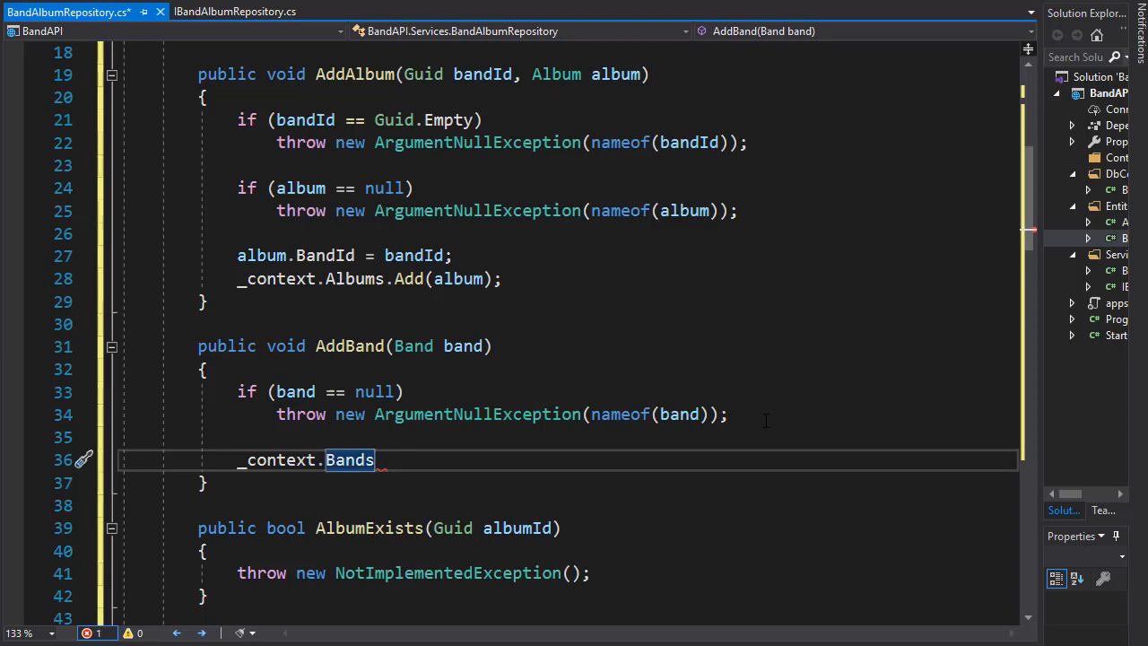
type(".Add")
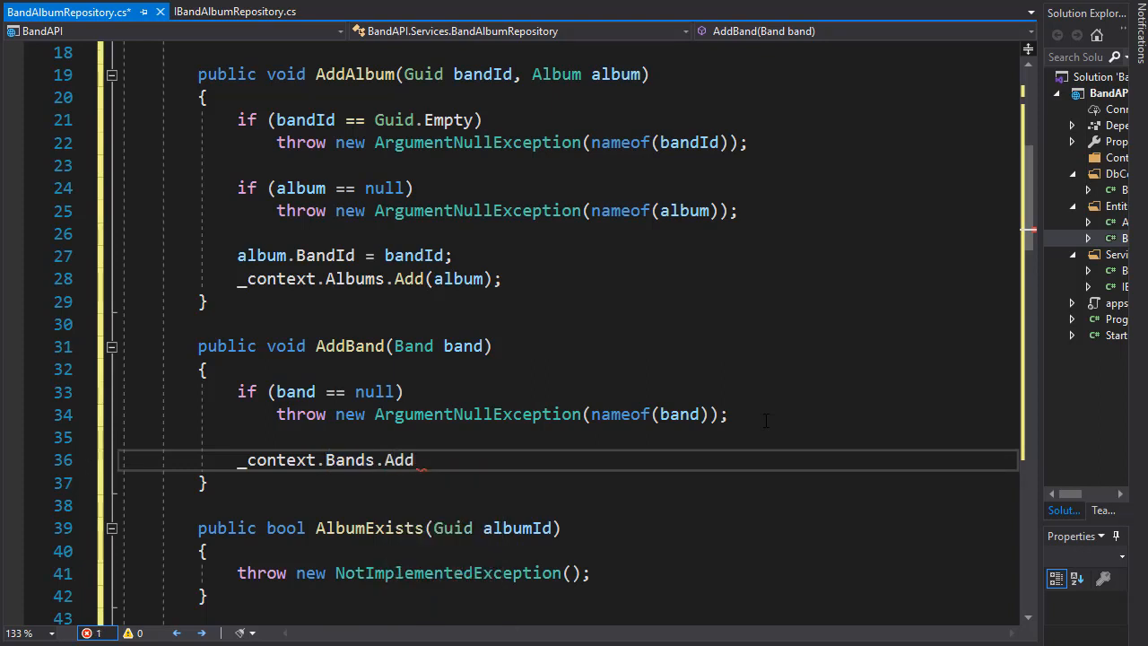
type("(band);")
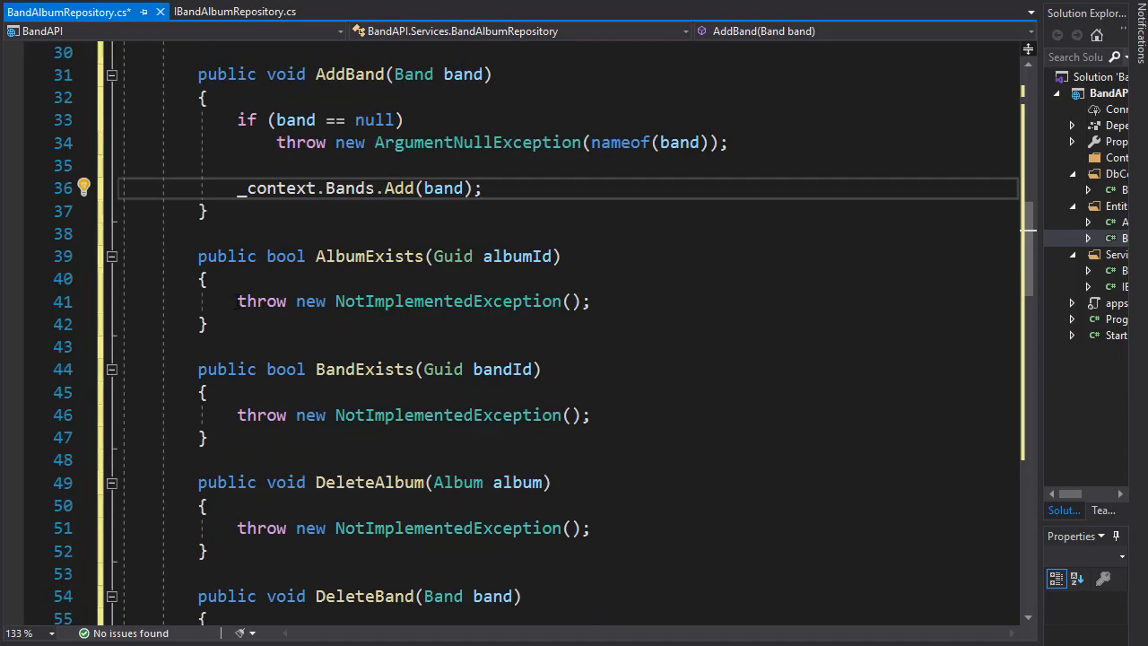
mouse_move(576, 300)
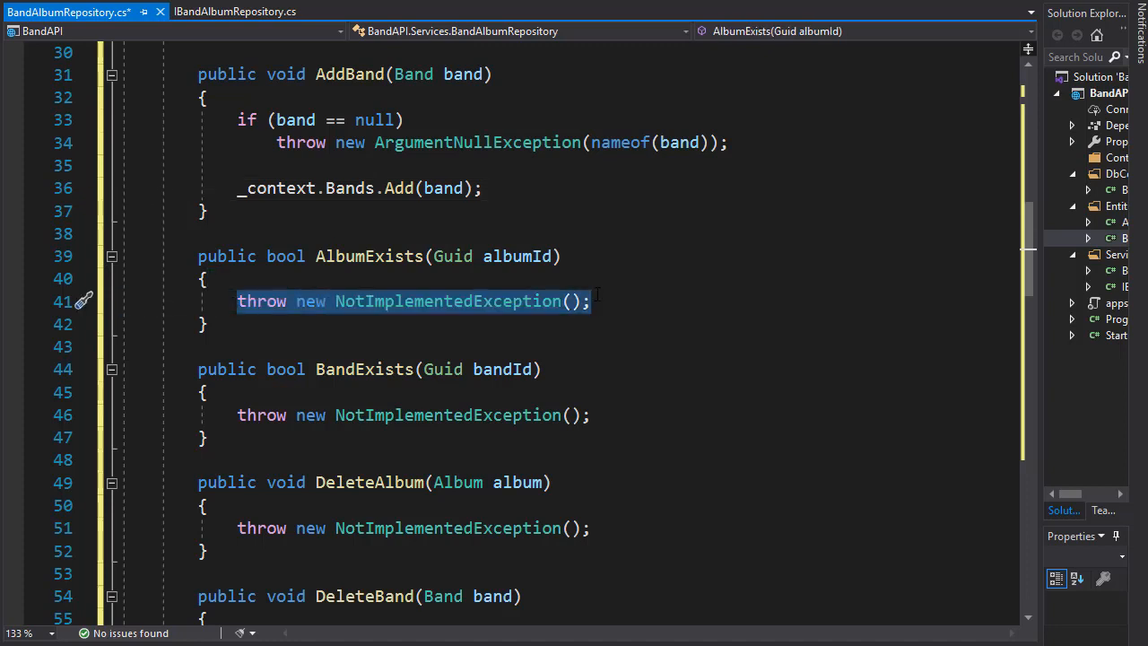
- Write the if (albumId == Guid.Empty) guard throwing ArgumentNullException(nameof(albumId)) in AlbumExists
type("if")
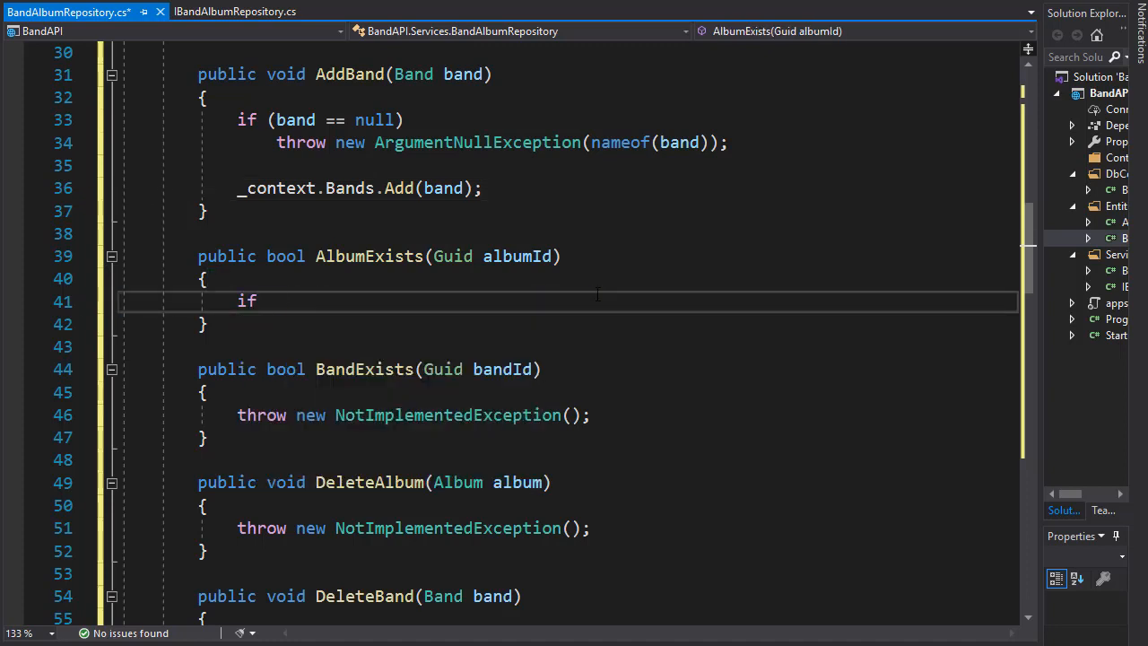
type("()")
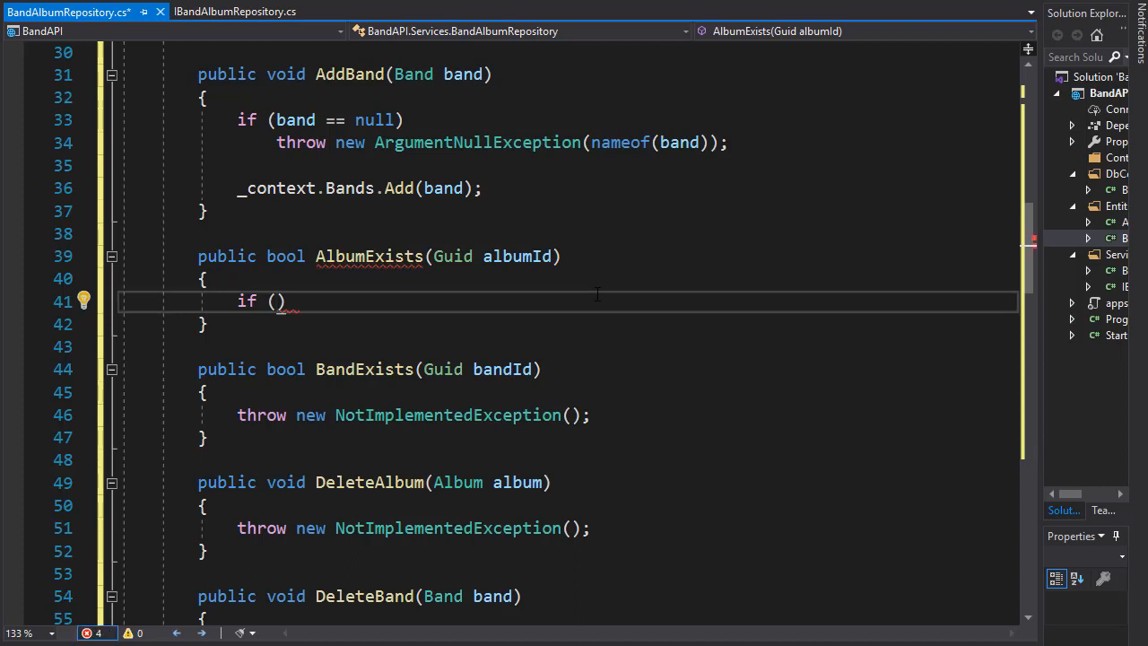
type("a")
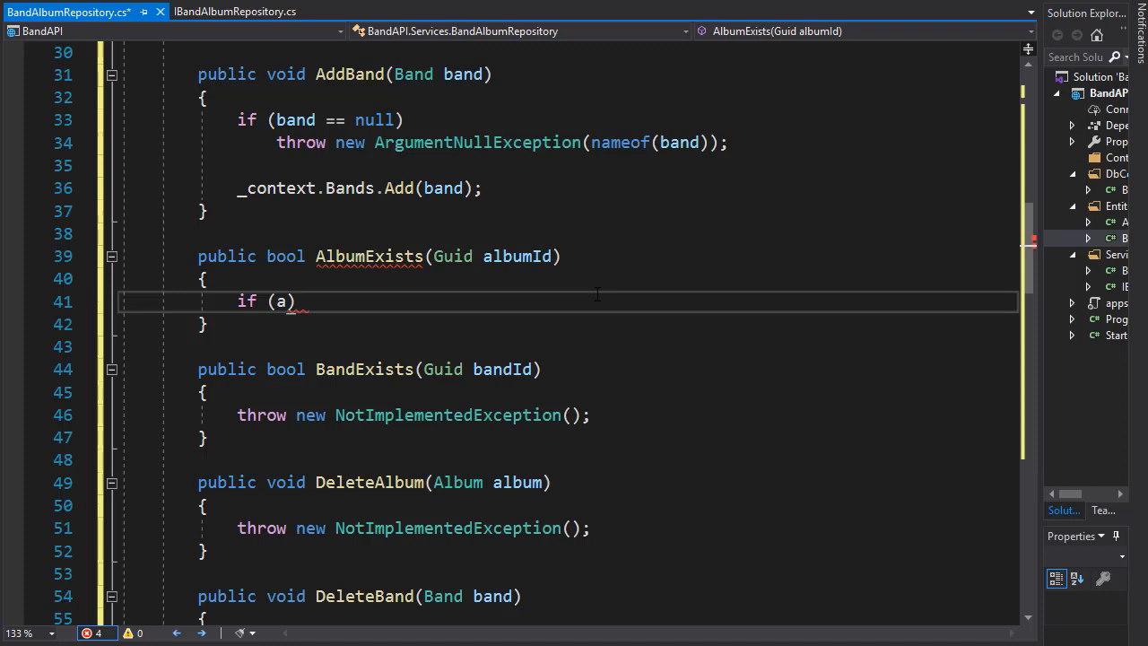
type("lbumId")
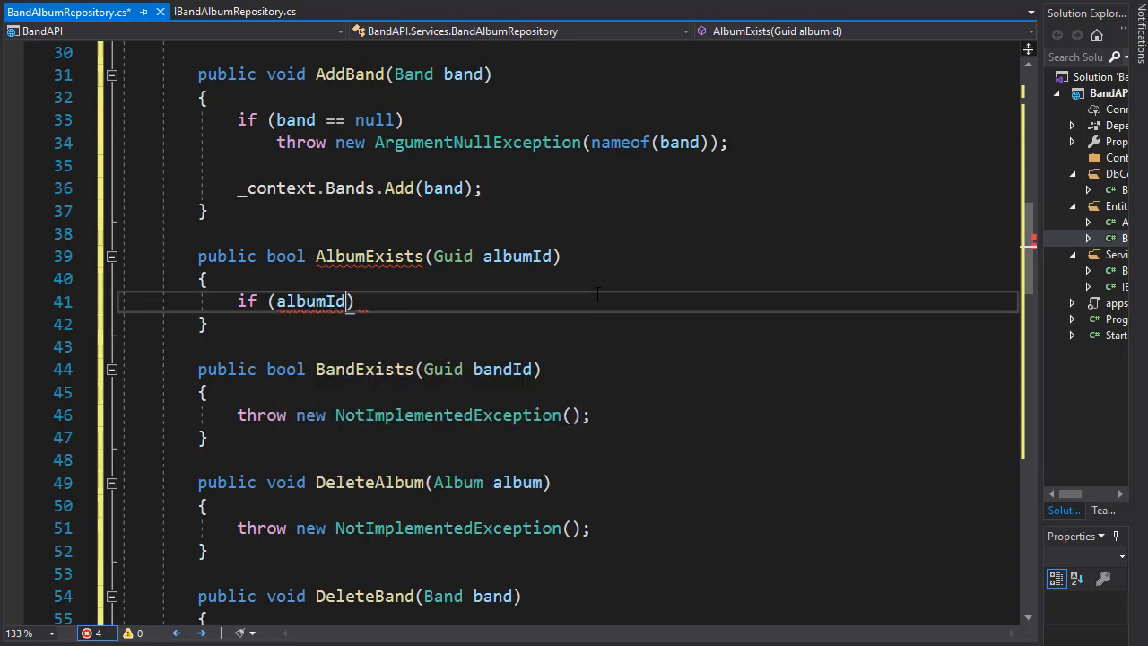
type("== Gui")
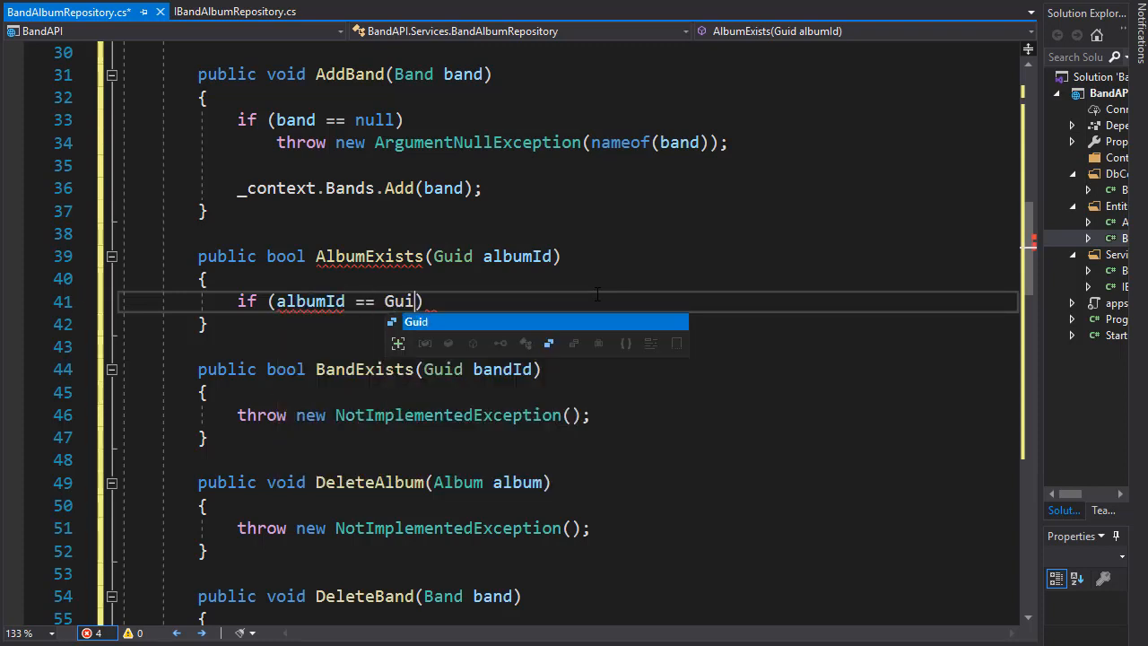
type(".Empty")
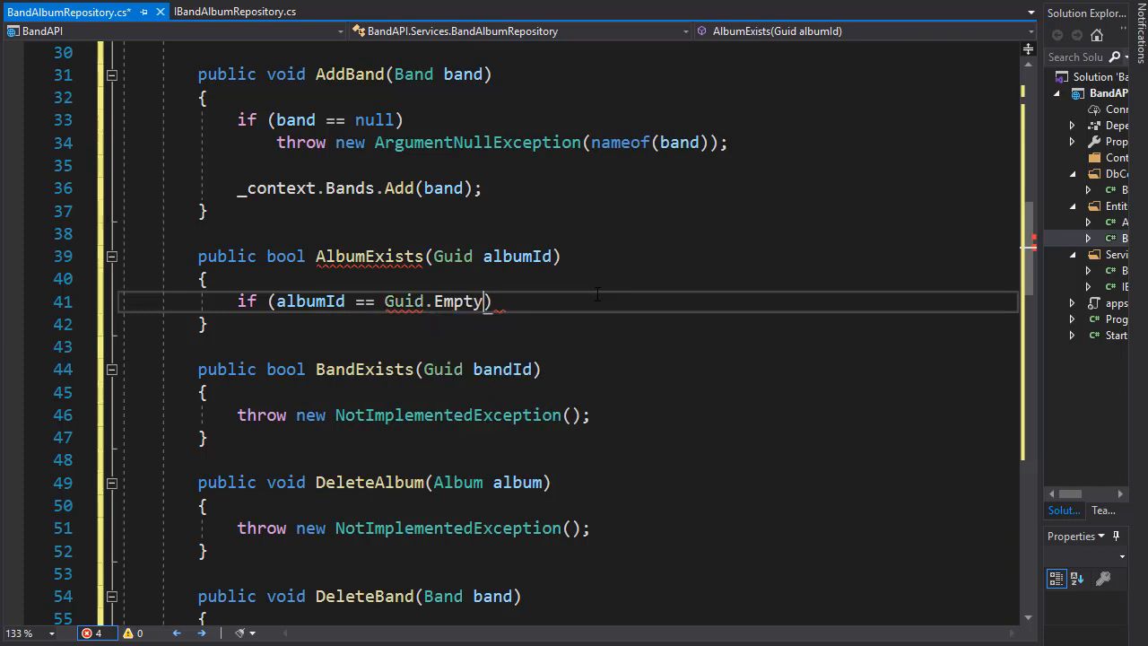
key("enter")
type("throw new ArgumentNullException(nameof(a));")
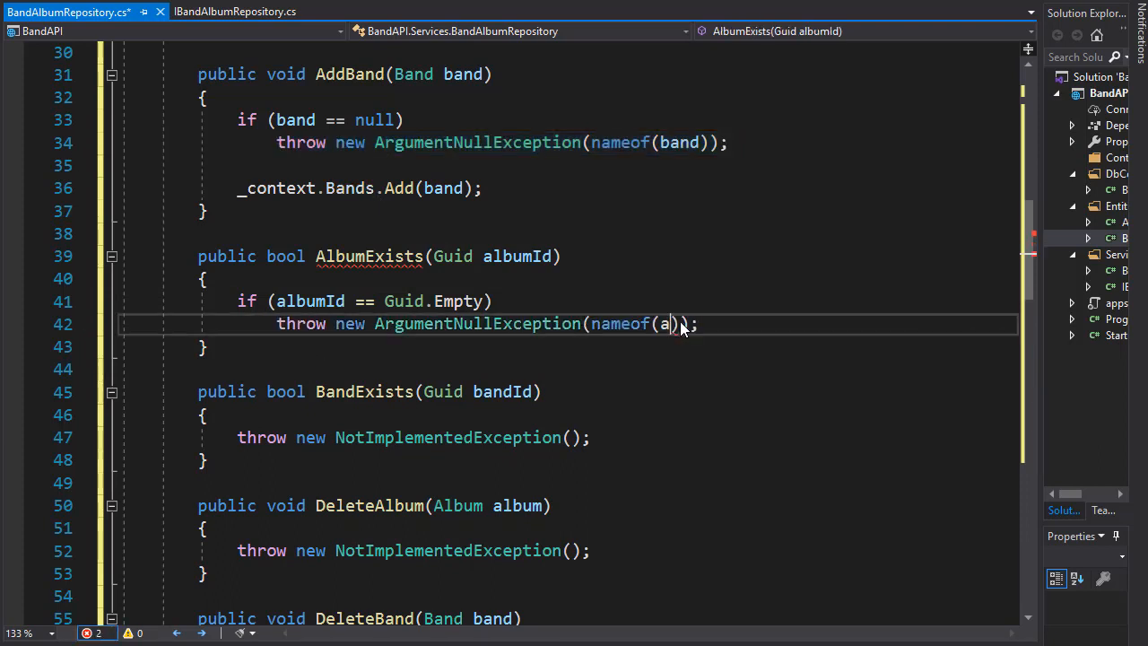
type("lbumId")
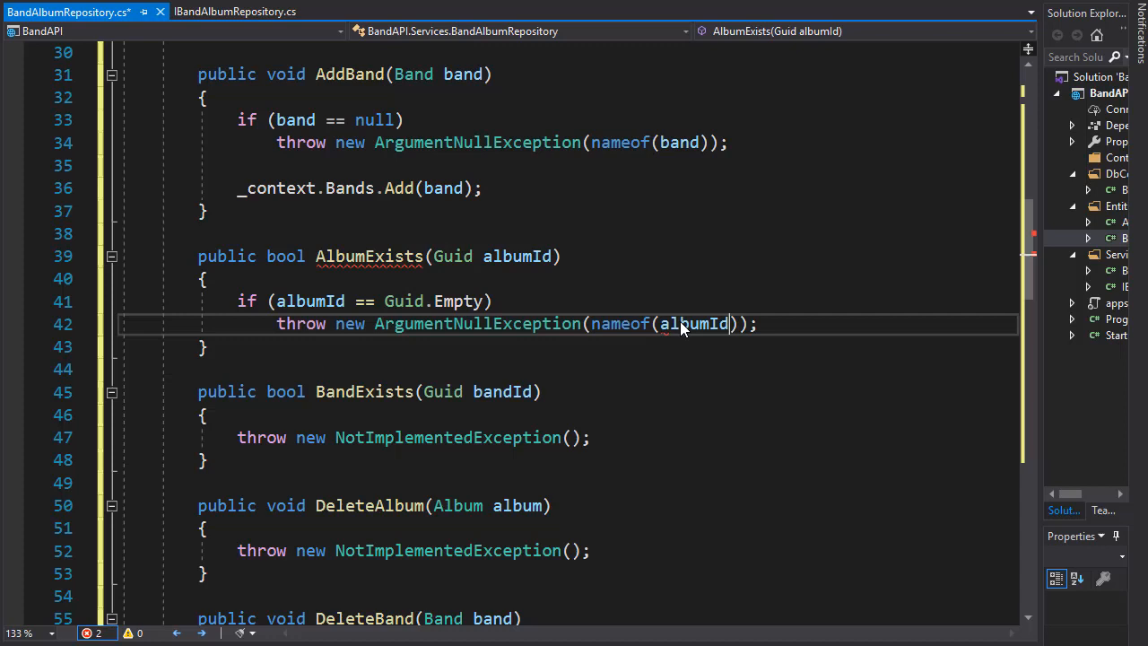
key("enter")
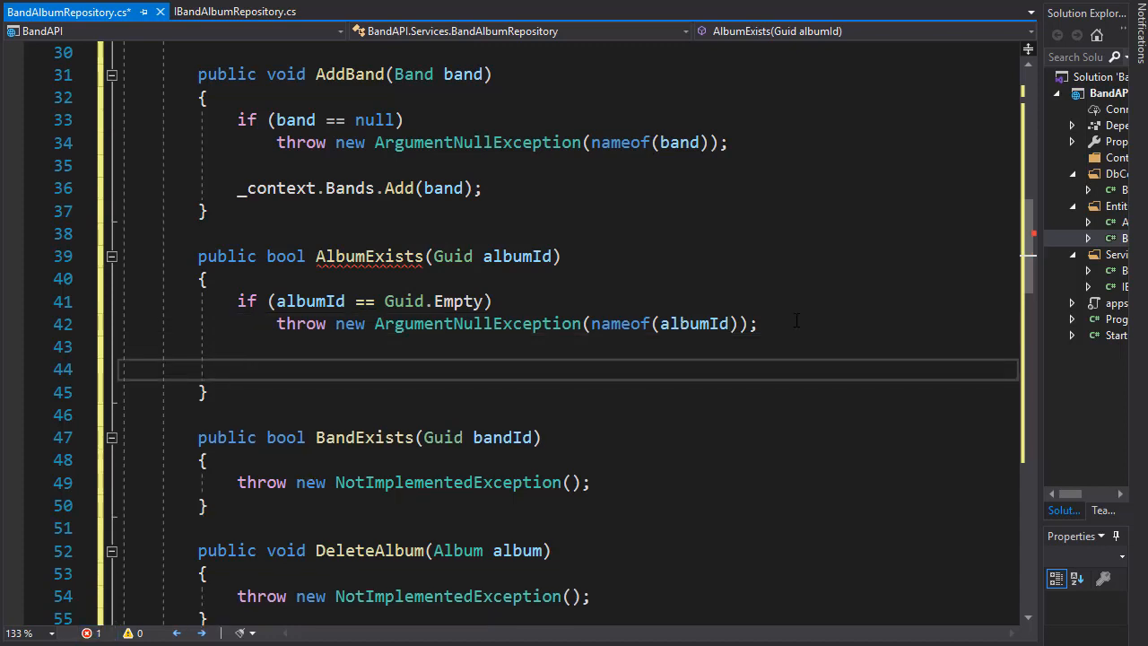
- Start the return statement with return _context.Albums.Any in AlbumExists
type("r")
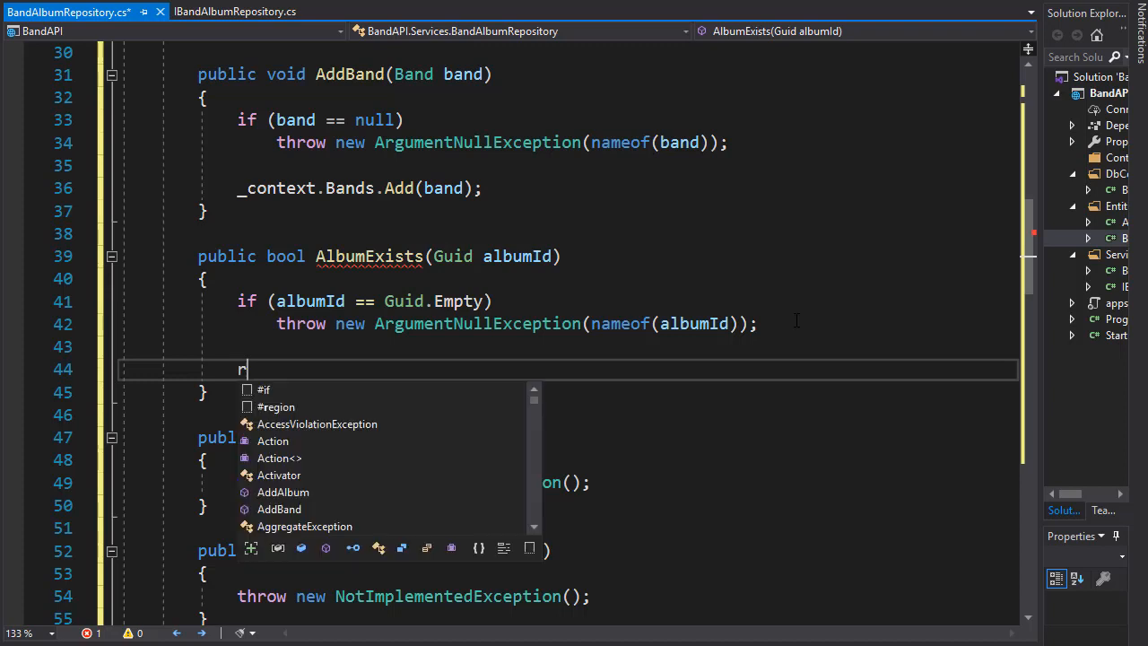
type("eturn")
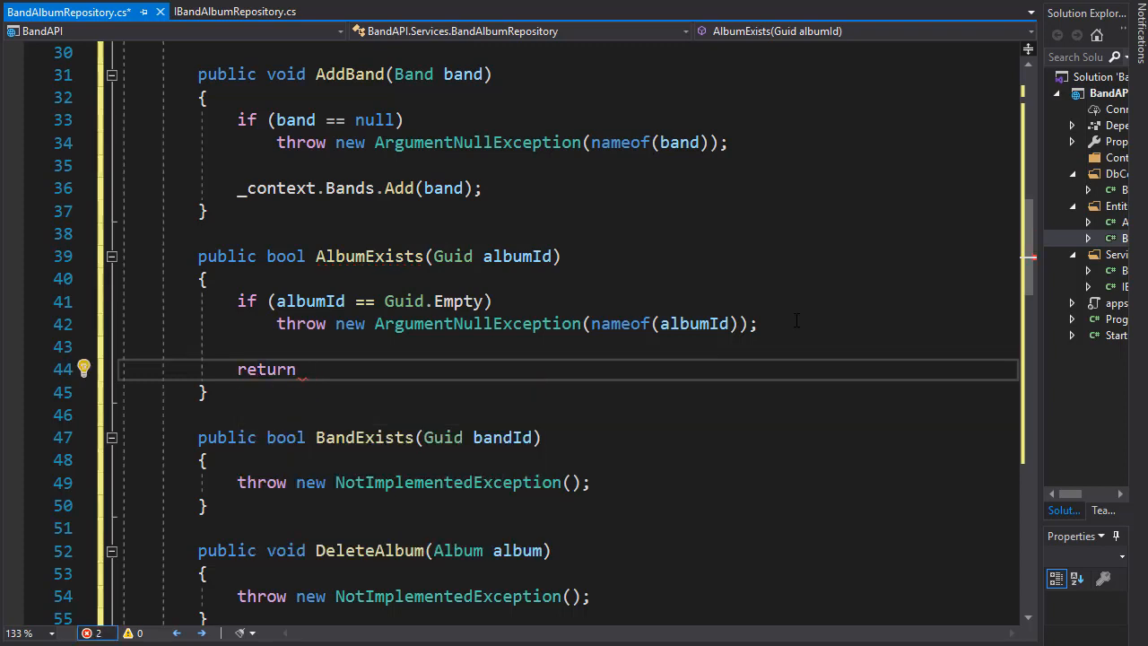
type("_context")
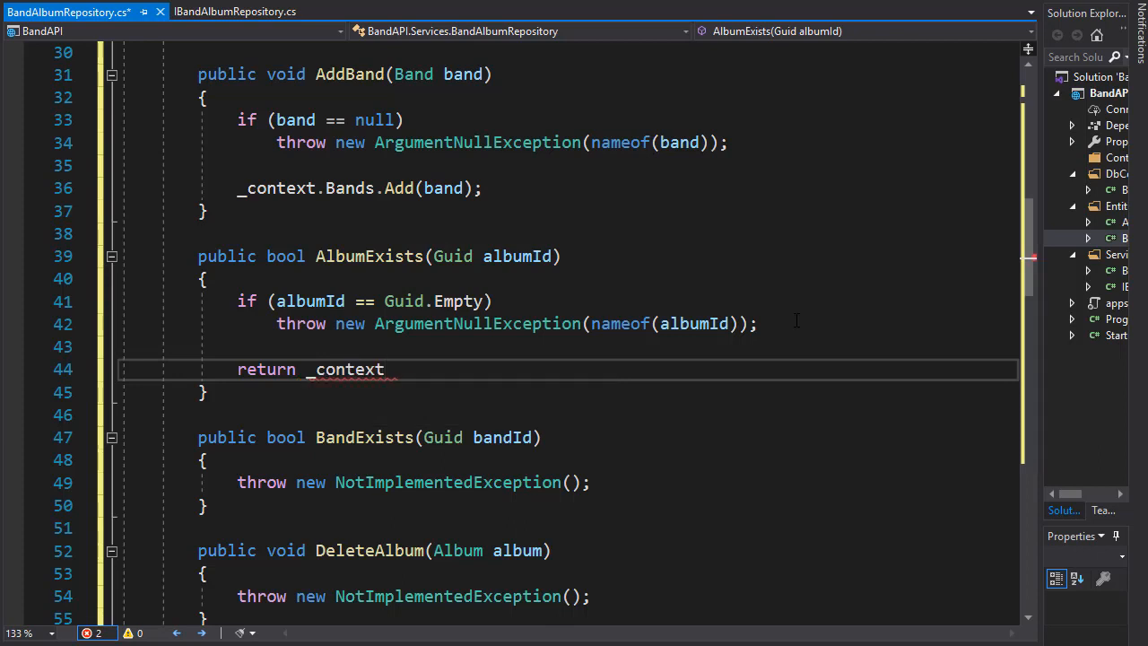
type(".")
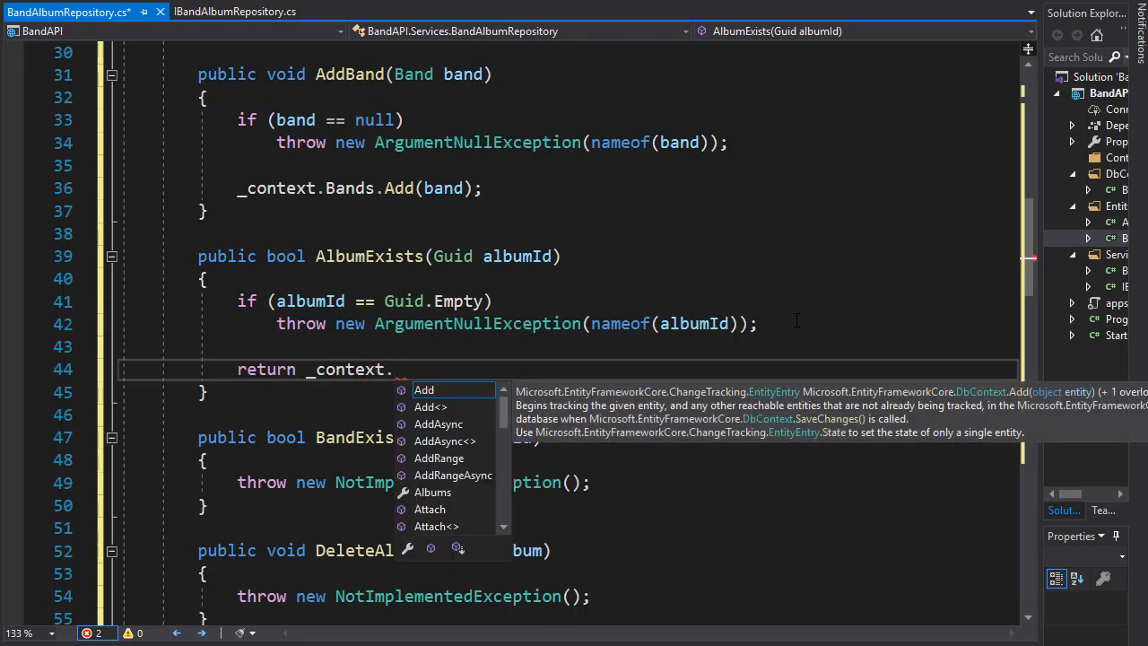
type("Albums")
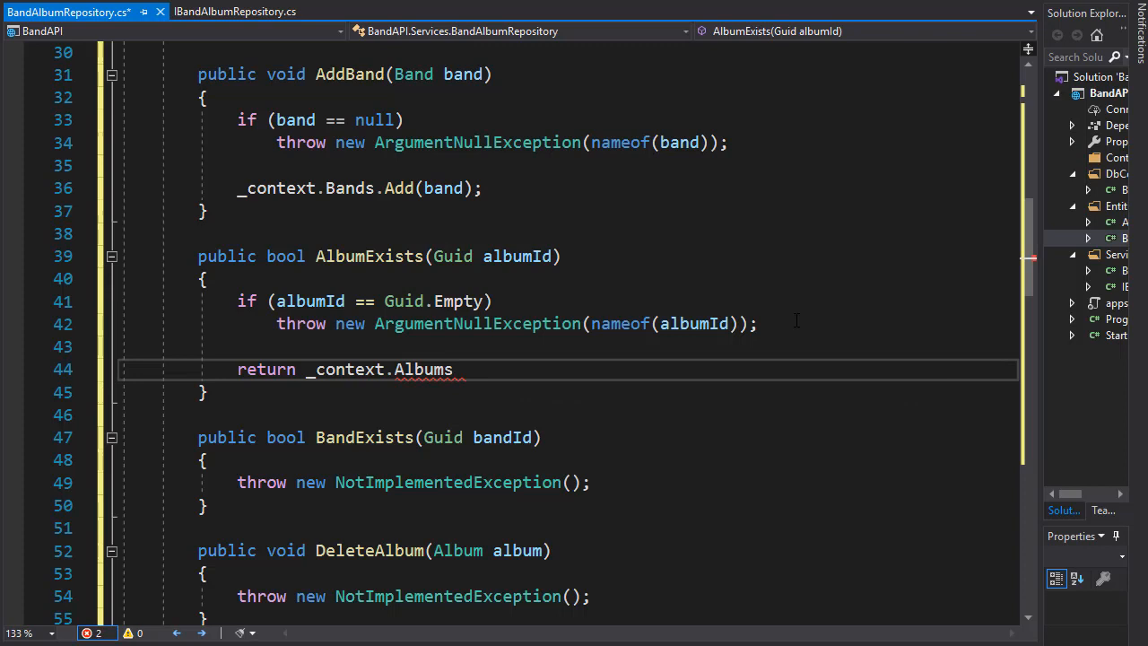
type(".Any")
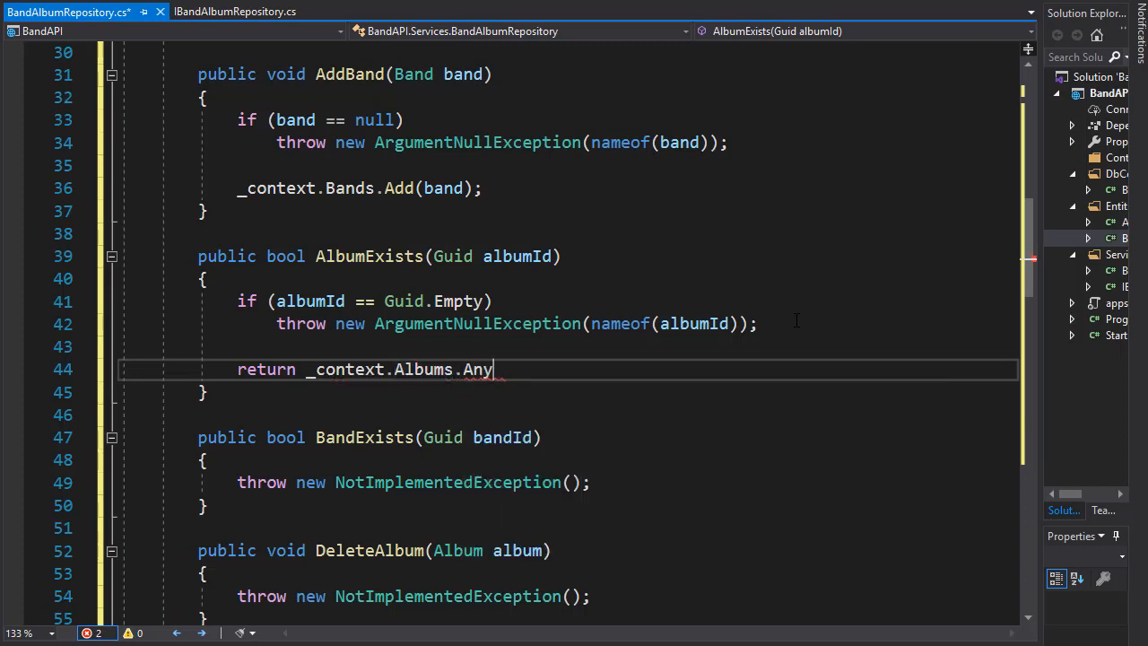
- Complete the Any lambda so it matches a.Id == albumId;
type("()")
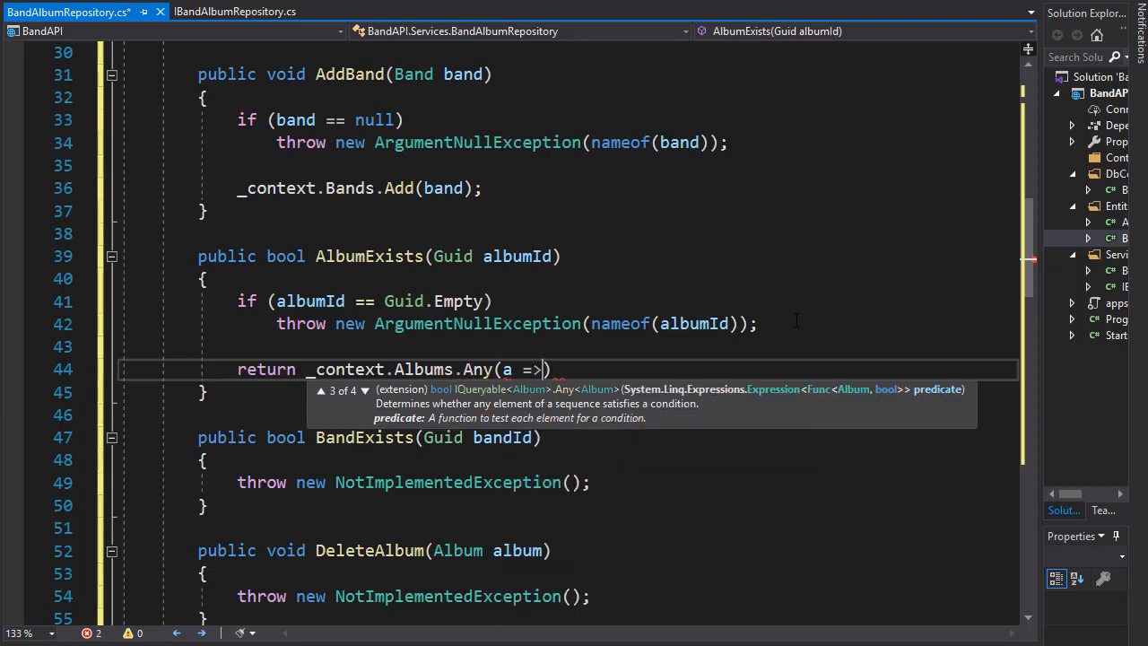
type("a")
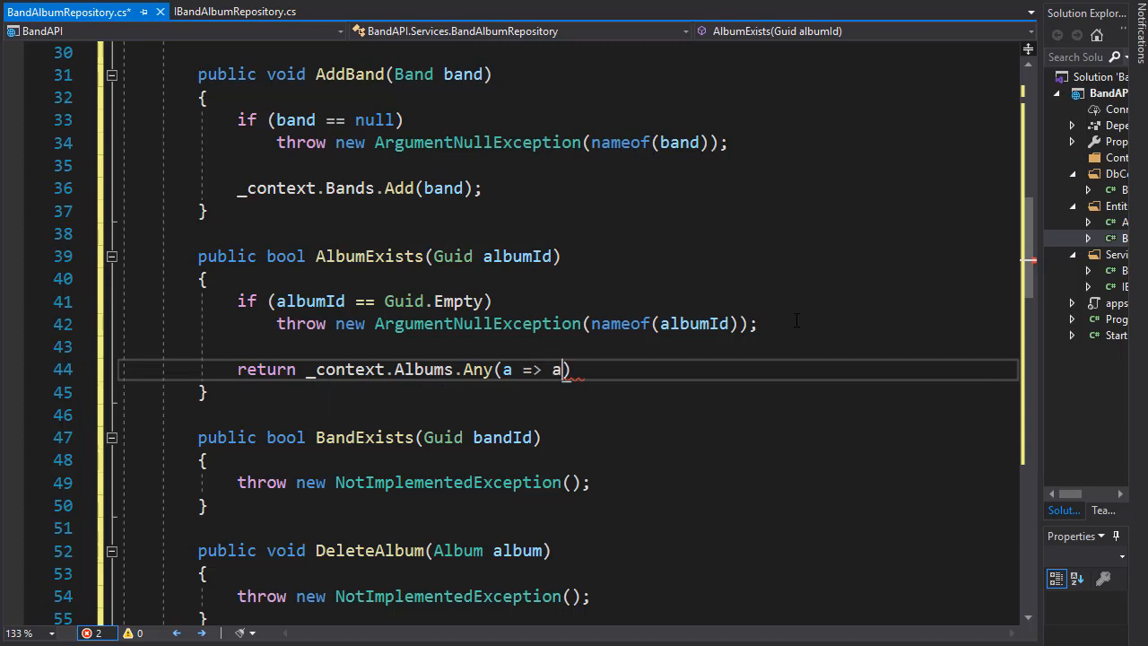
type(".Id")
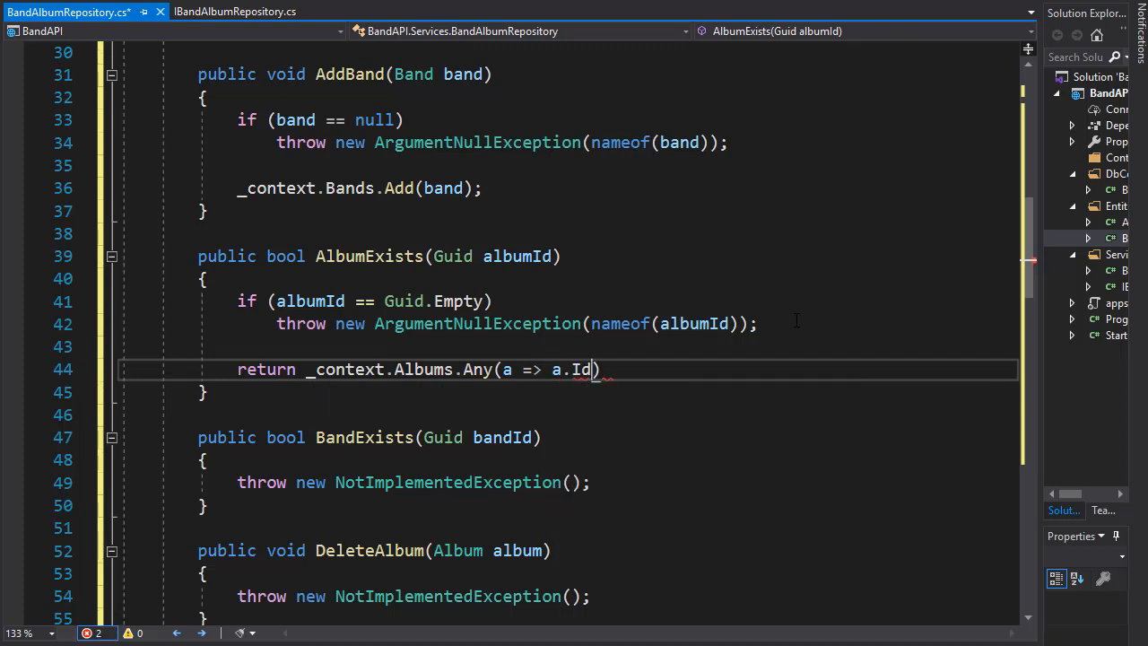
type("==")
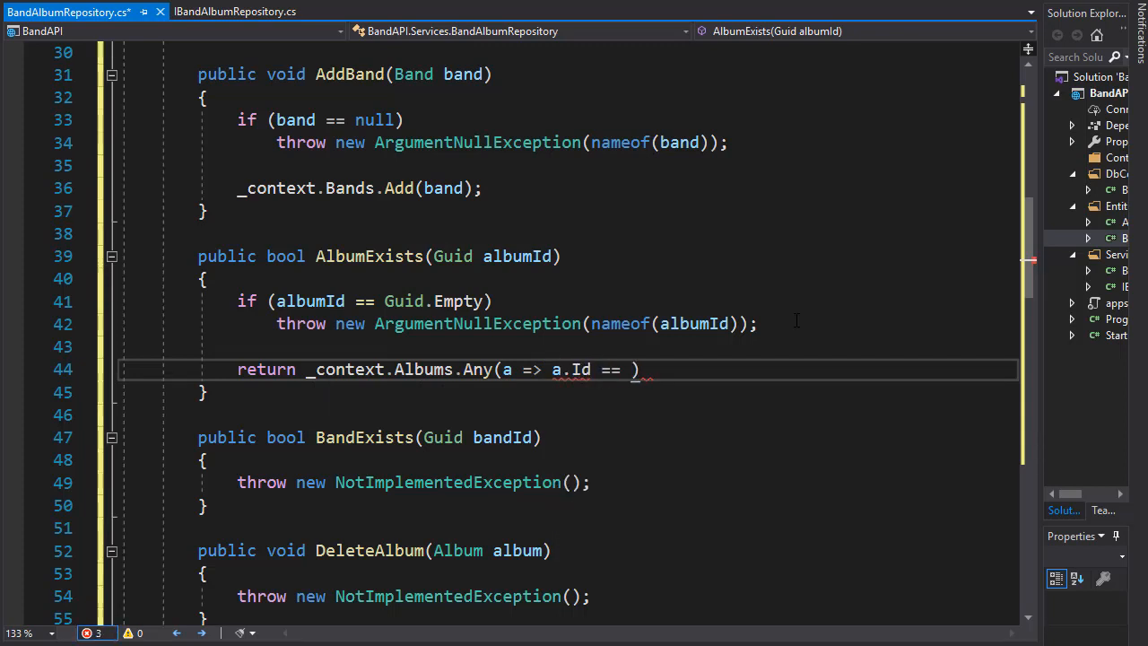
type("albumId")
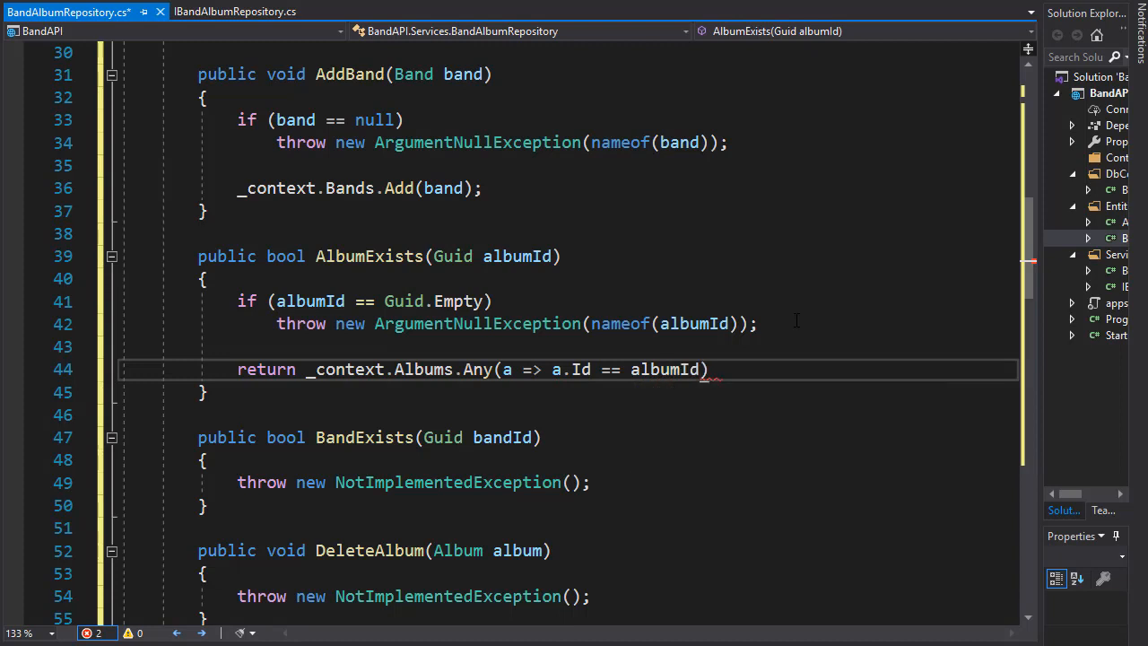
type(";")
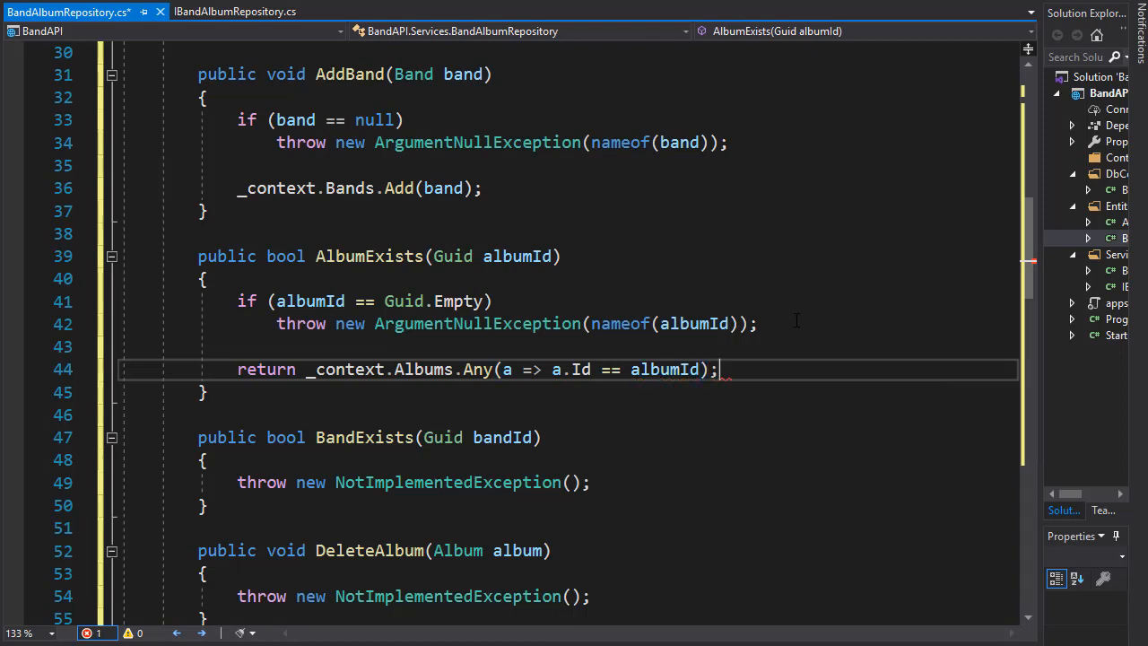
double_click(266, 368)
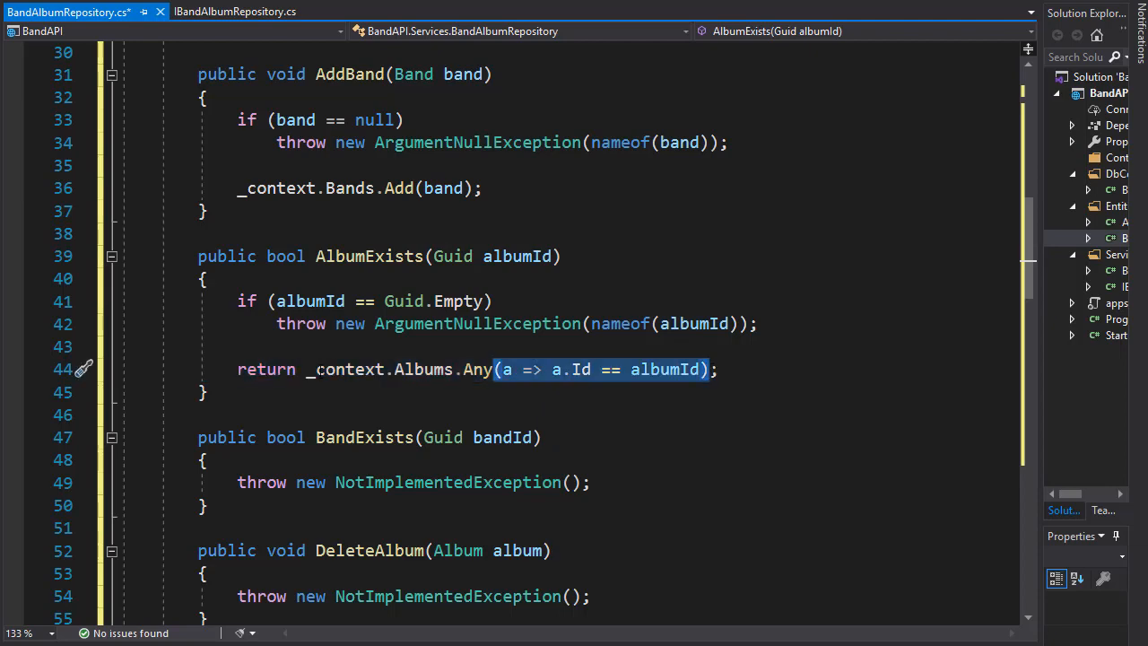
scroll("down", 3)
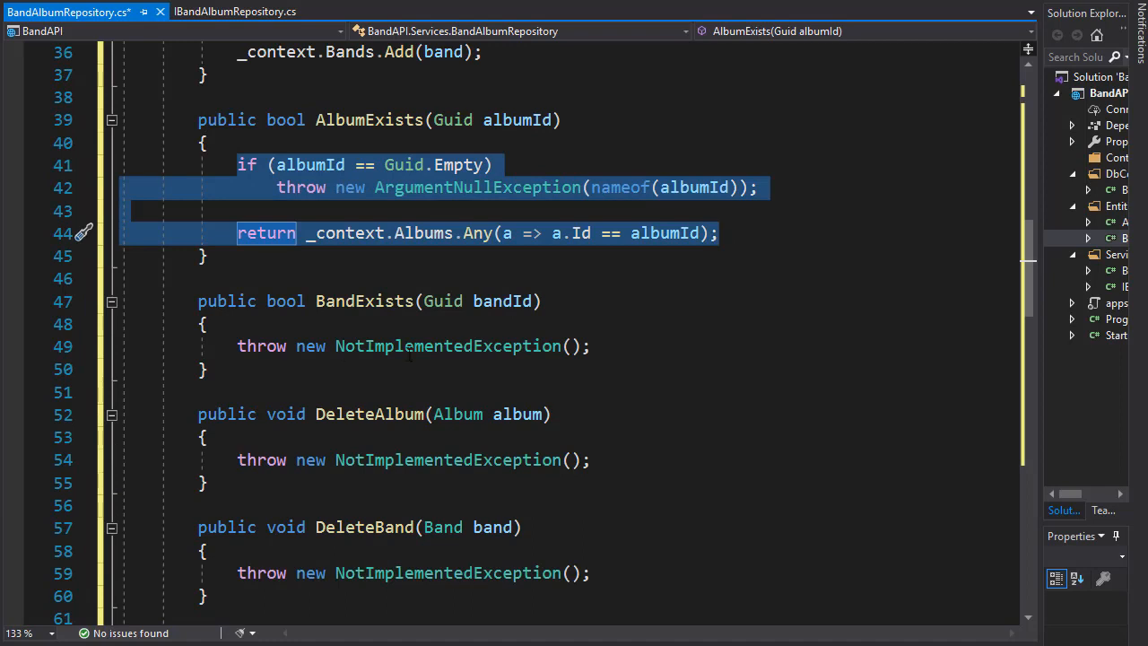
- Paste AlbumExists' checks into BandExists, renaming albumId to bandId, Albums to Bands, a to b
left_click(359, 346)
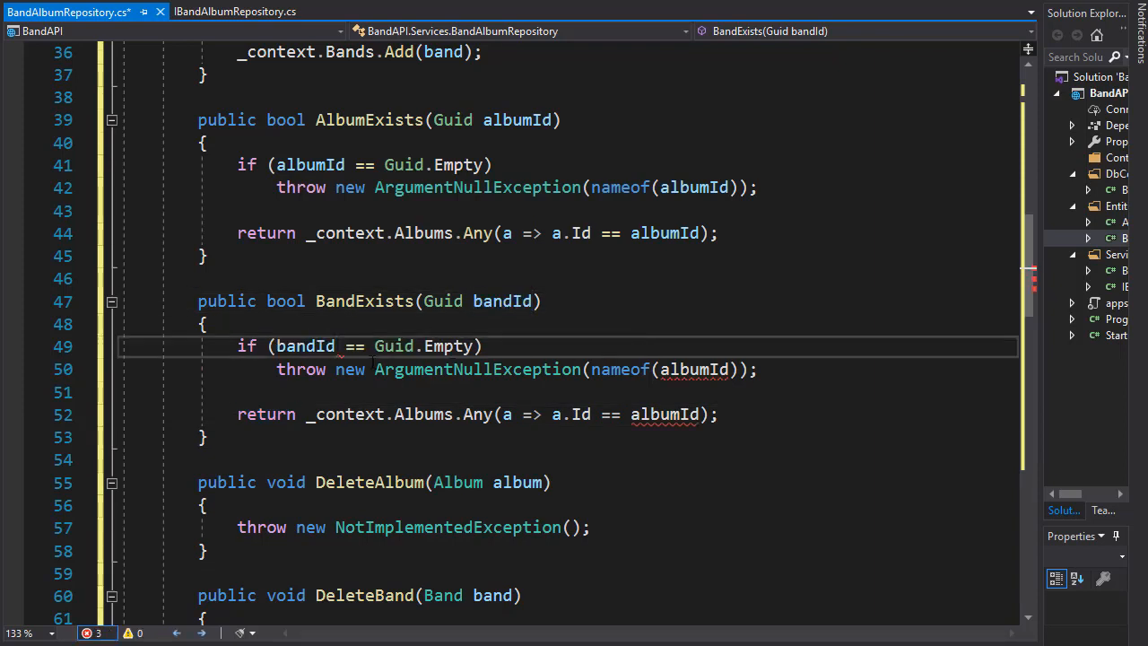
double_click(693, 369)
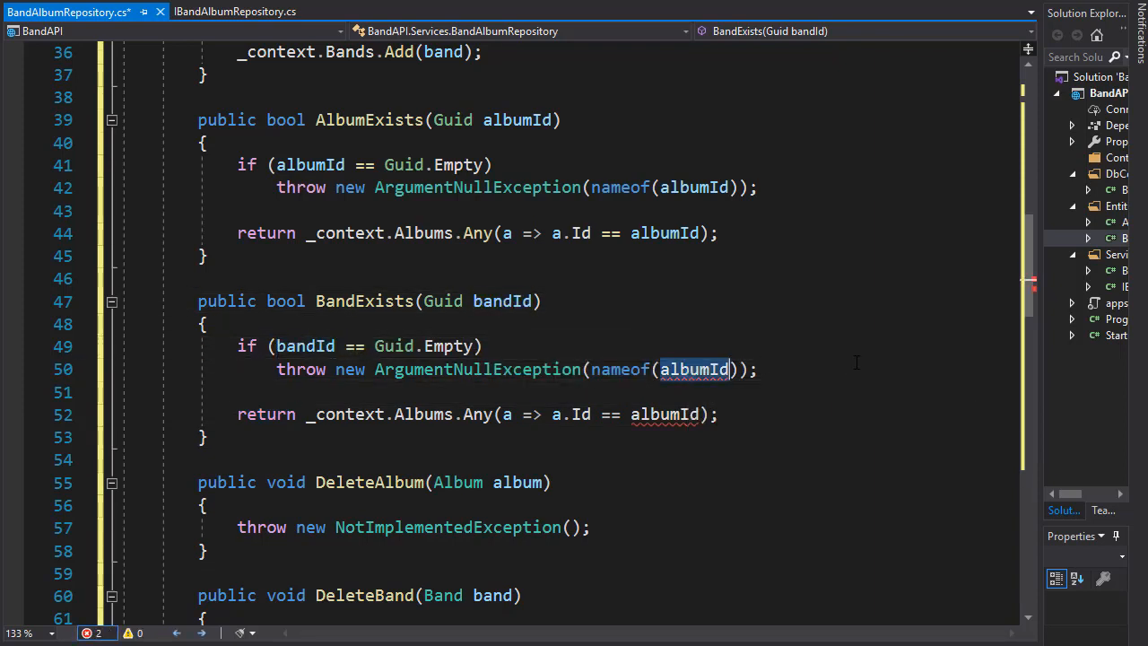
type("bandId")
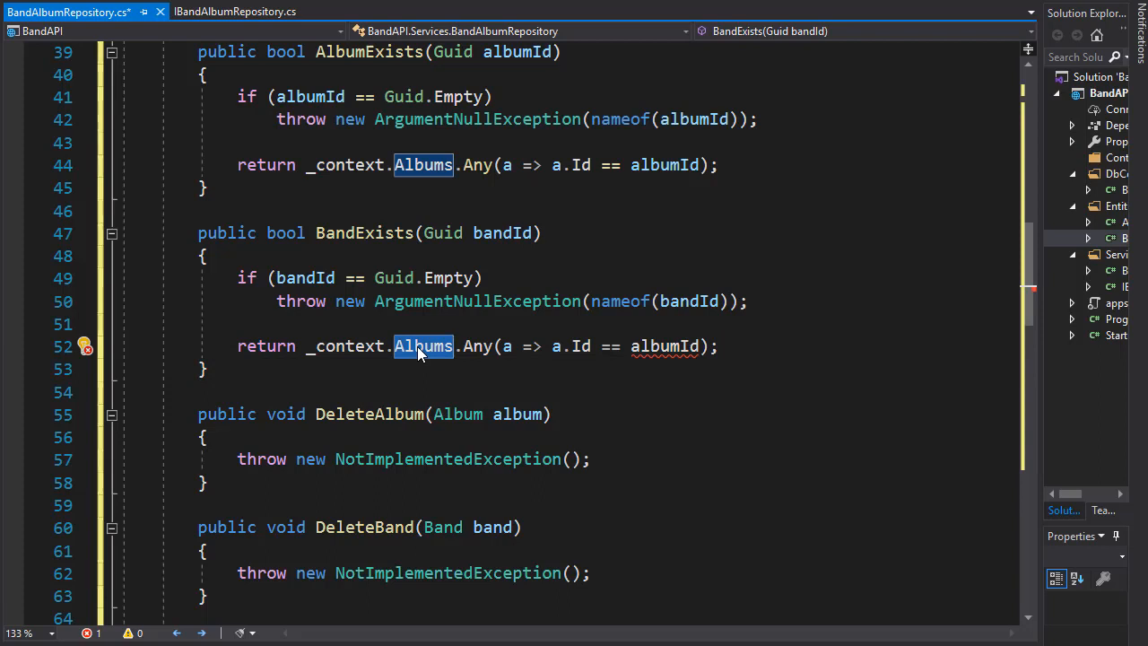
type("Bands")
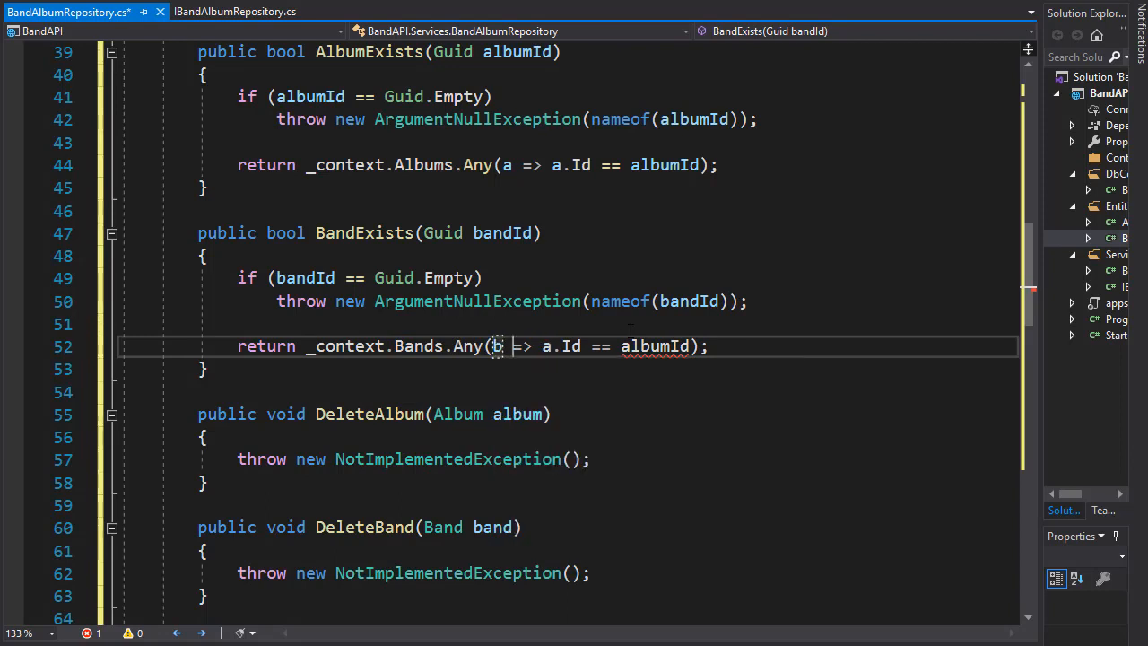
type("b")
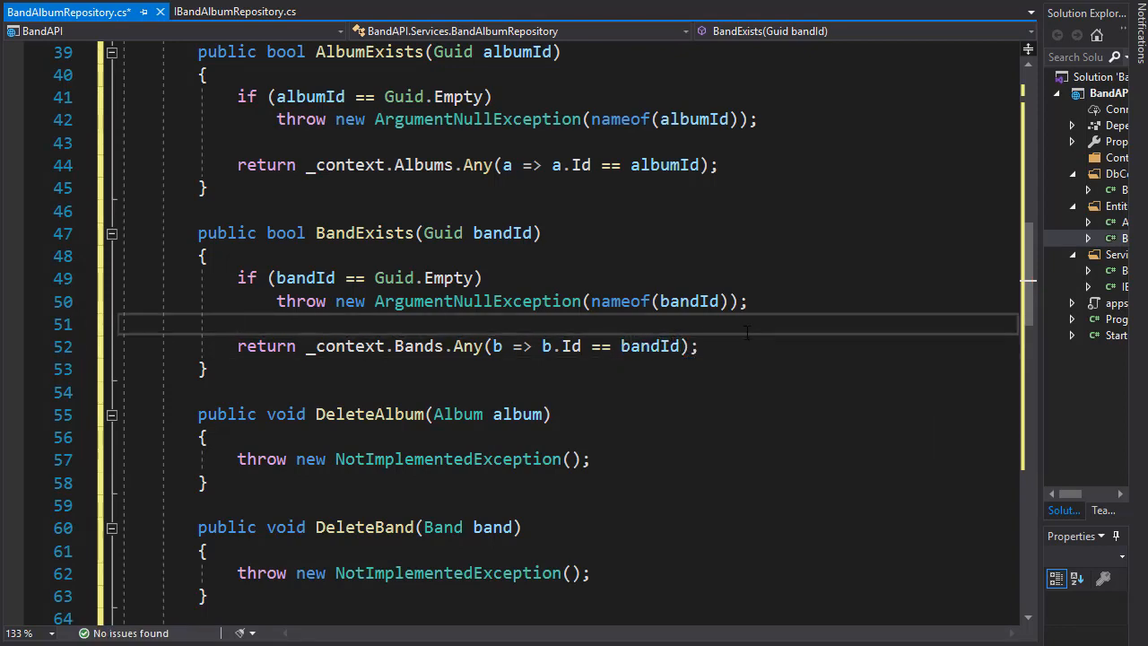
scroll("down", 3)
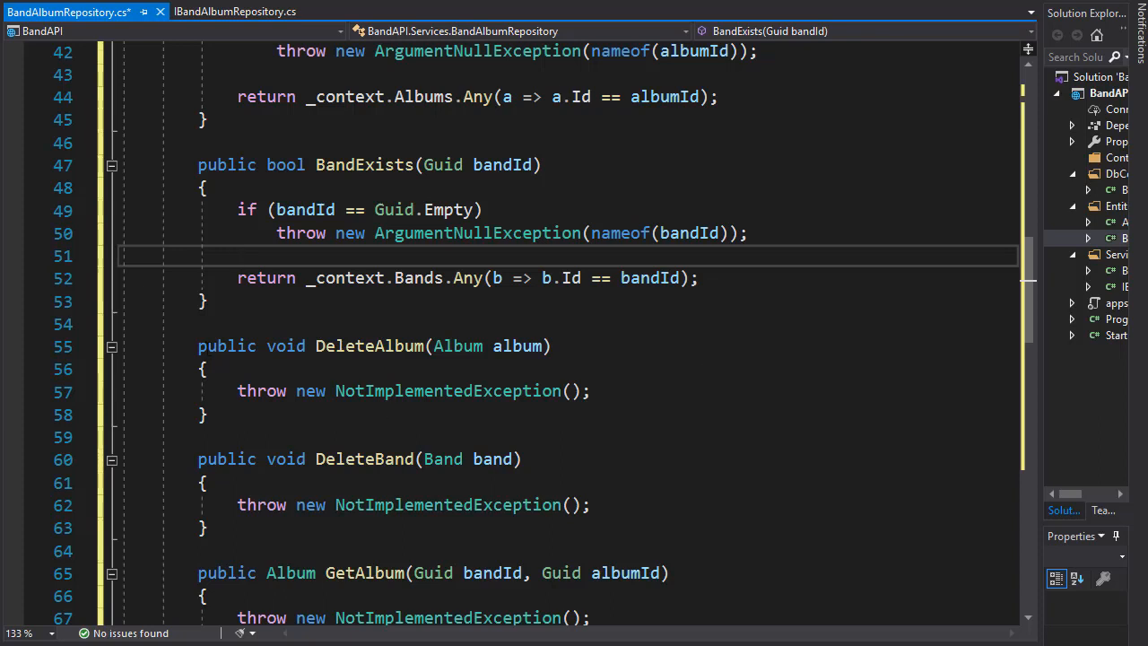